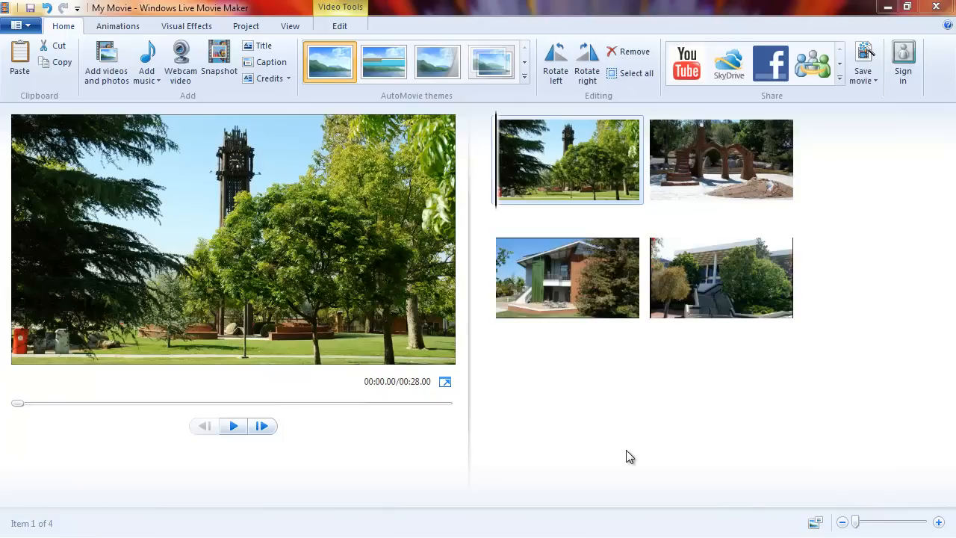
mouse_move(611, 451)
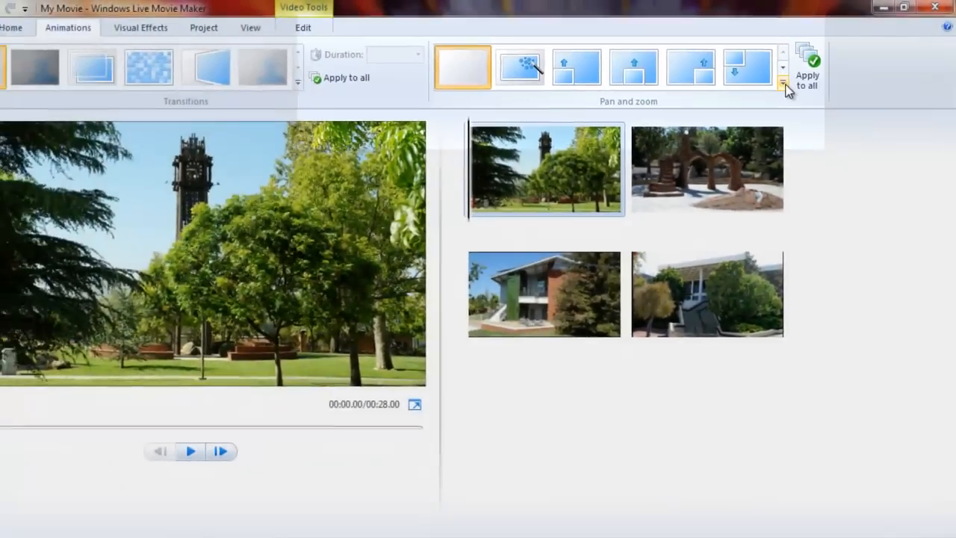
Expand the full Pan and zoom gallery to browse the zoom in and zoom out effects
click(783, 83)
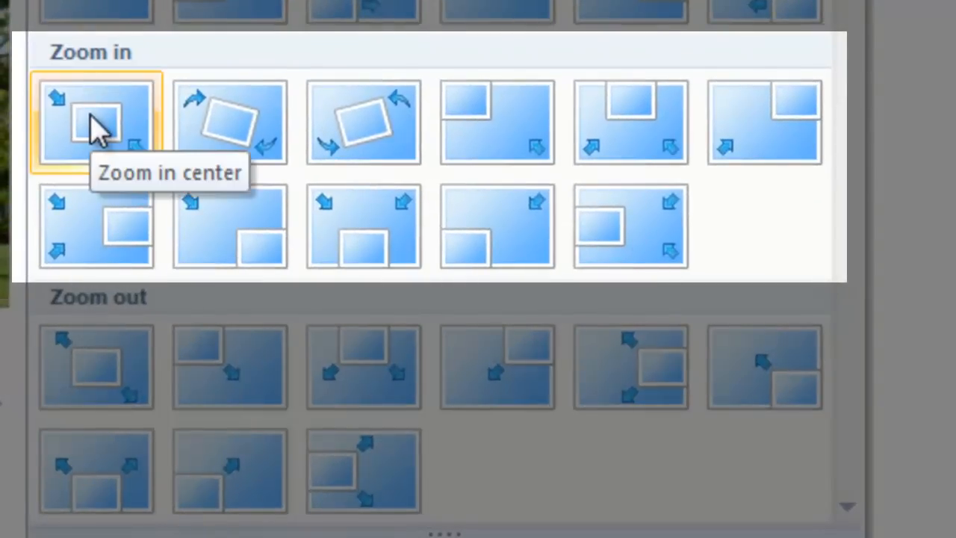
mouse_move(230, 123)
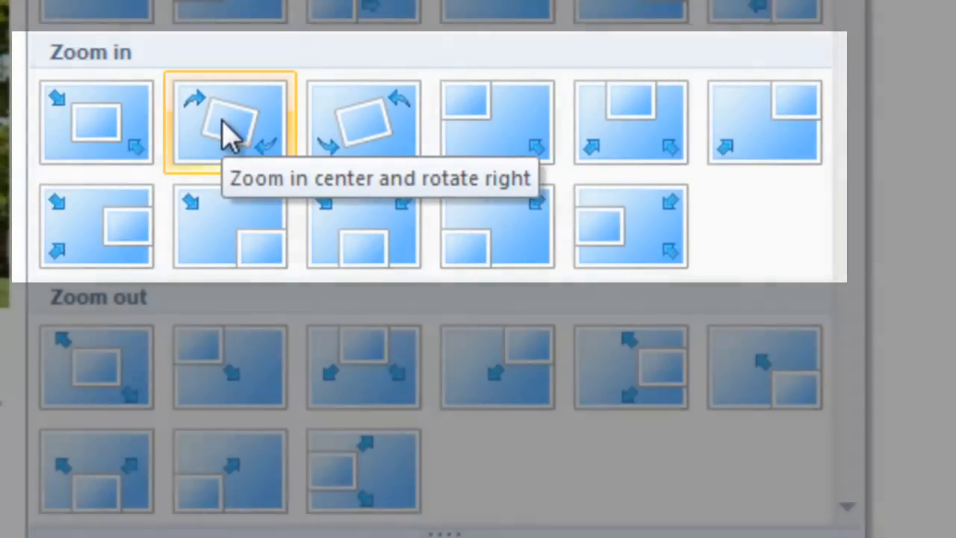
mouse_move(361, 123)
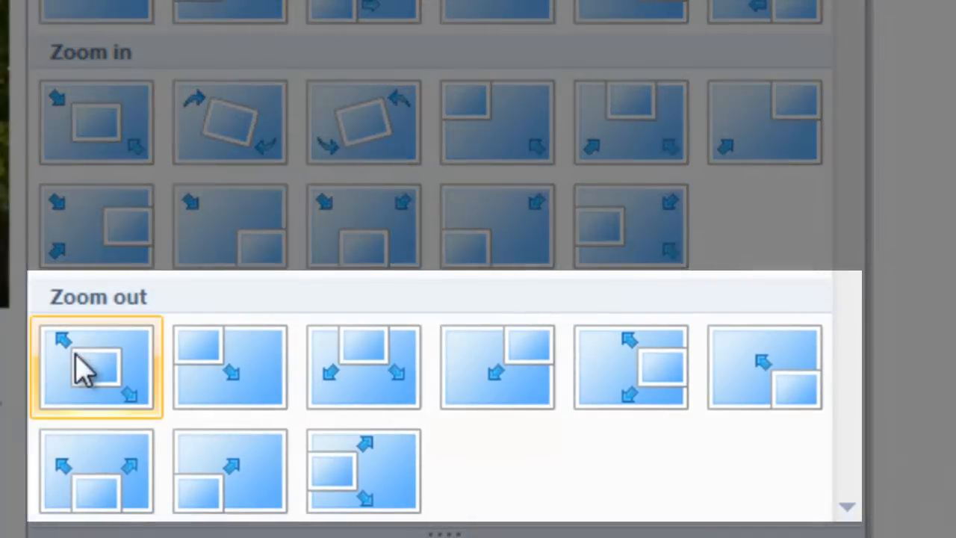
mouse_move(89, 374)
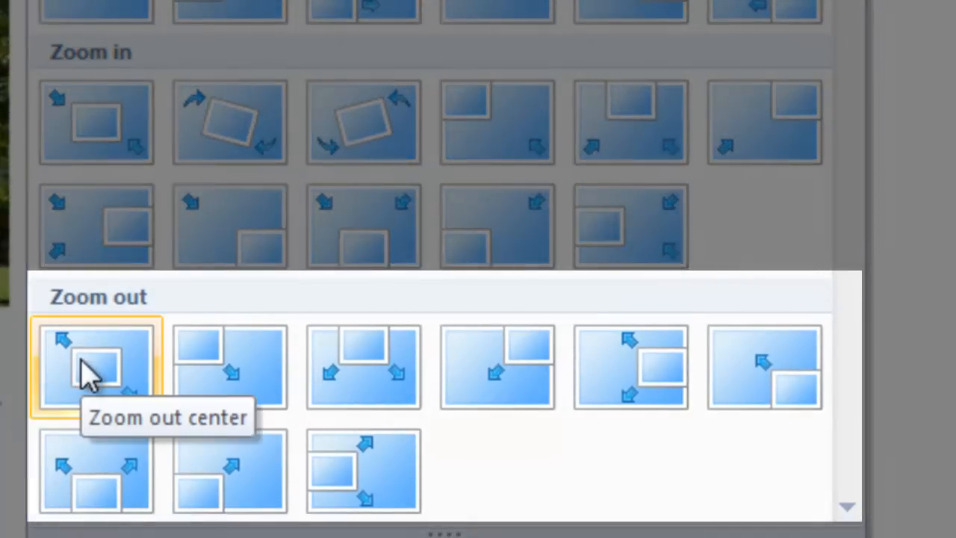
mouse_move(230, 366)
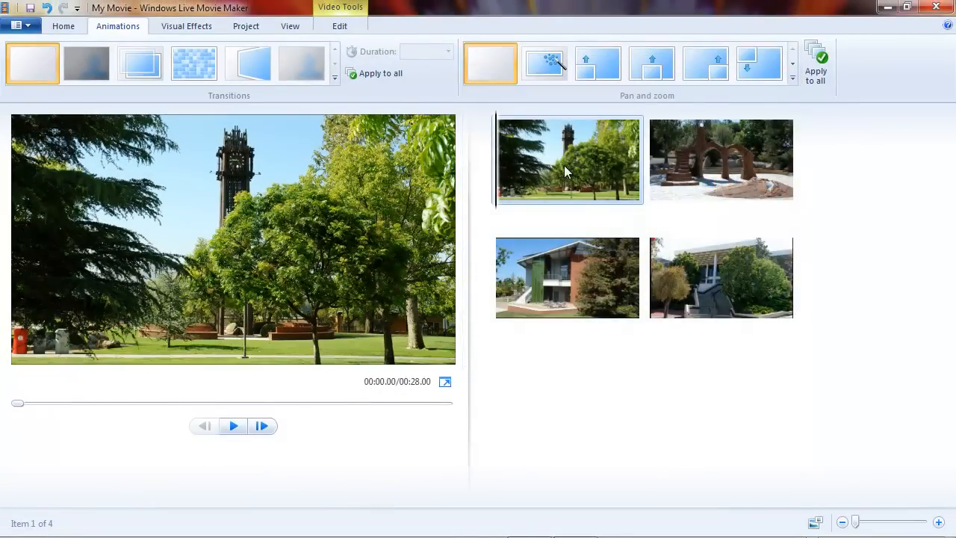
mouse_move(556, 131)
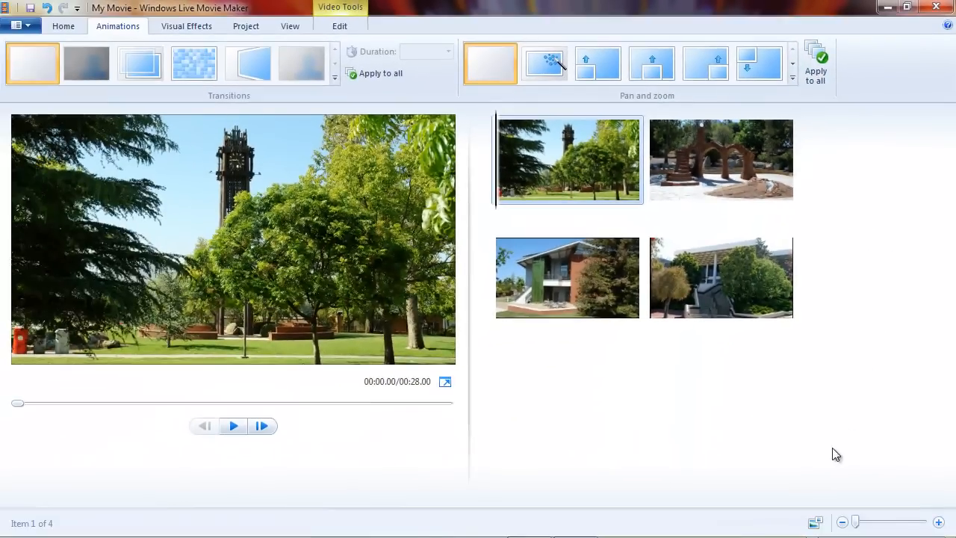
mouse_move(669, 430)
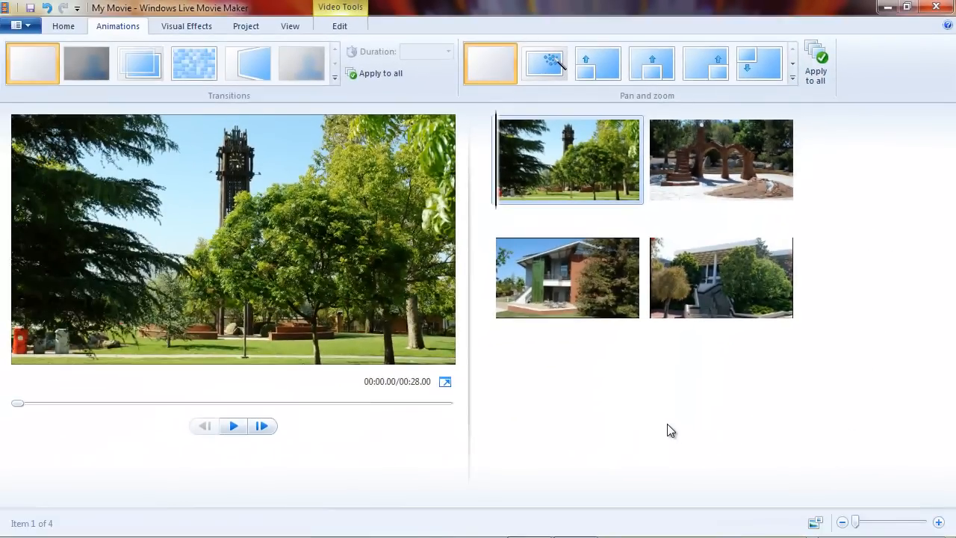
mouse_move(646, 430)
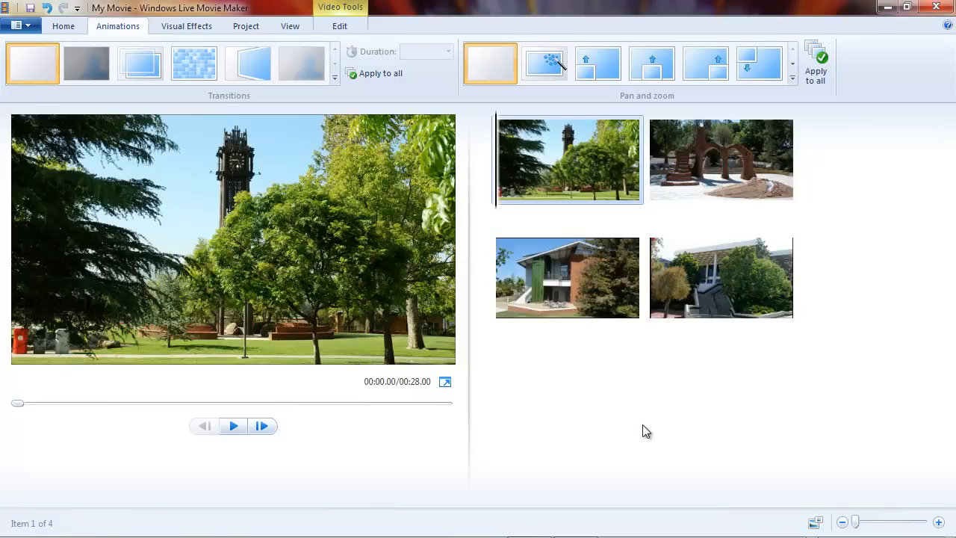
mouse_move(636, 430)
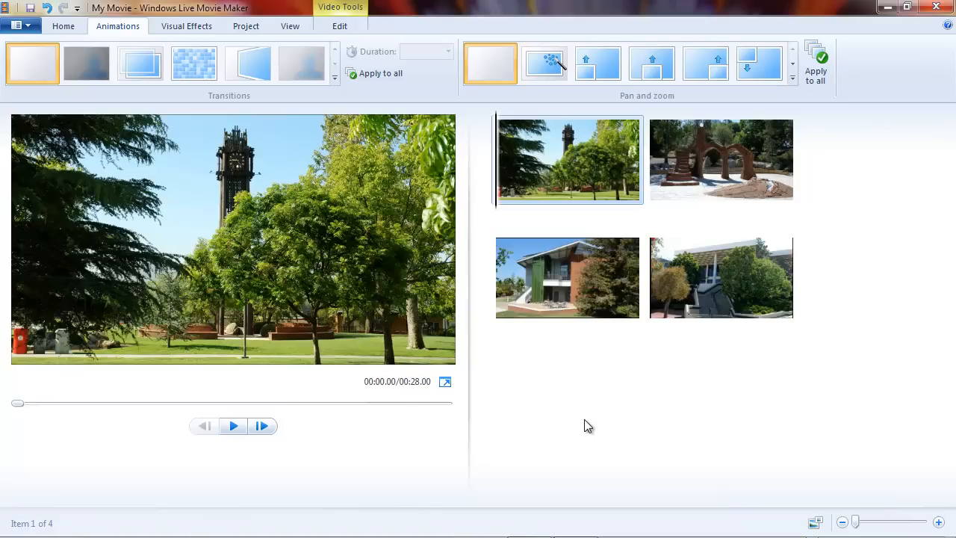
mouse_move(837, 121)
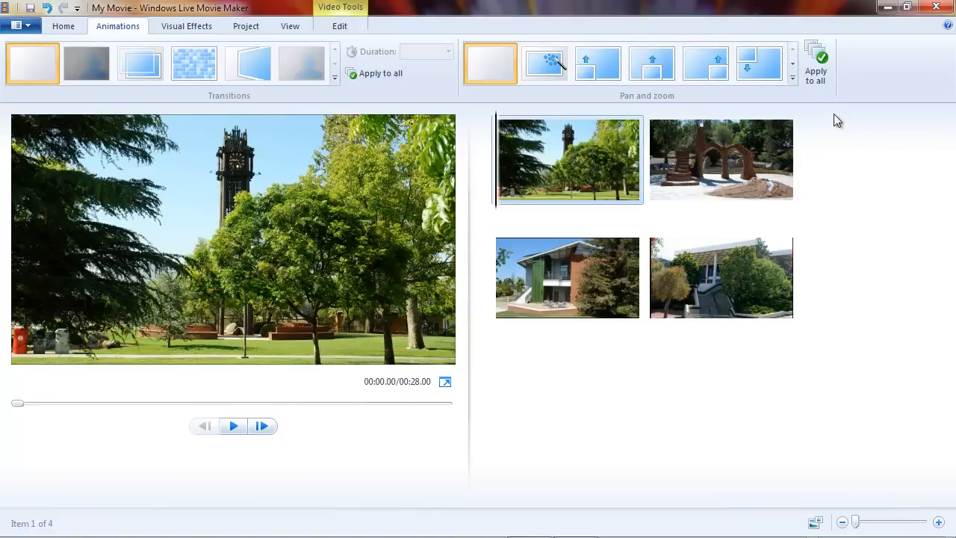
mouse_move(792, 67)
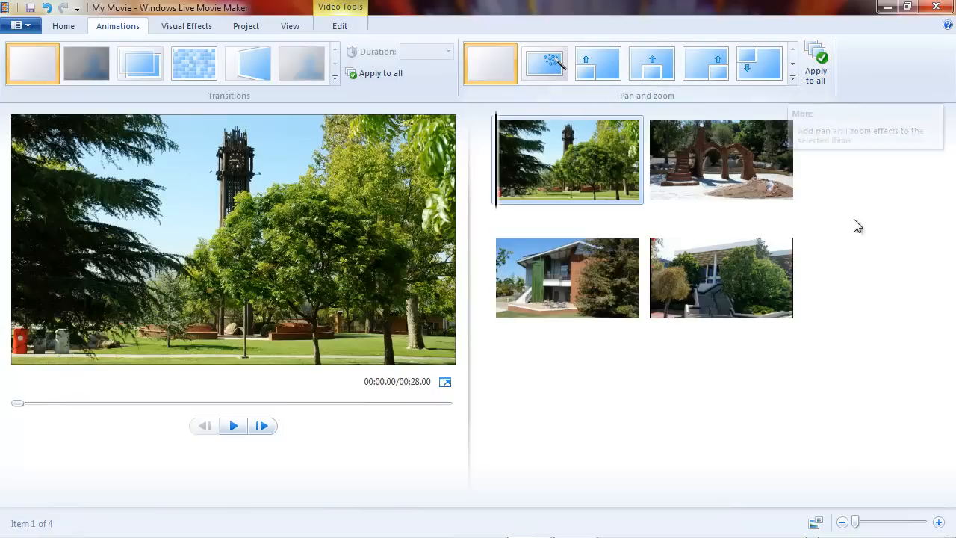
mouse_move(876, 254)
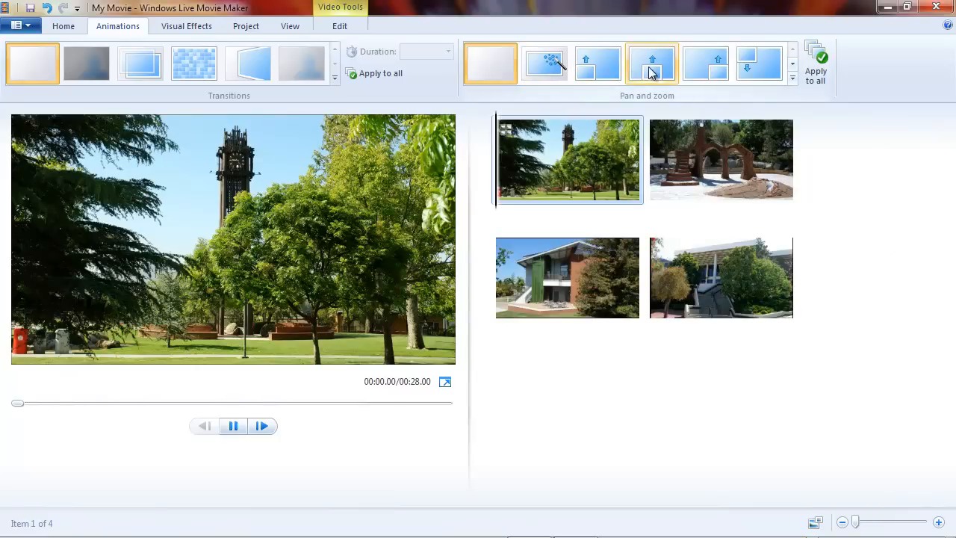
Apply a Zoom in effect to the clock tower photo and preview its closer framing
click(652, 62)
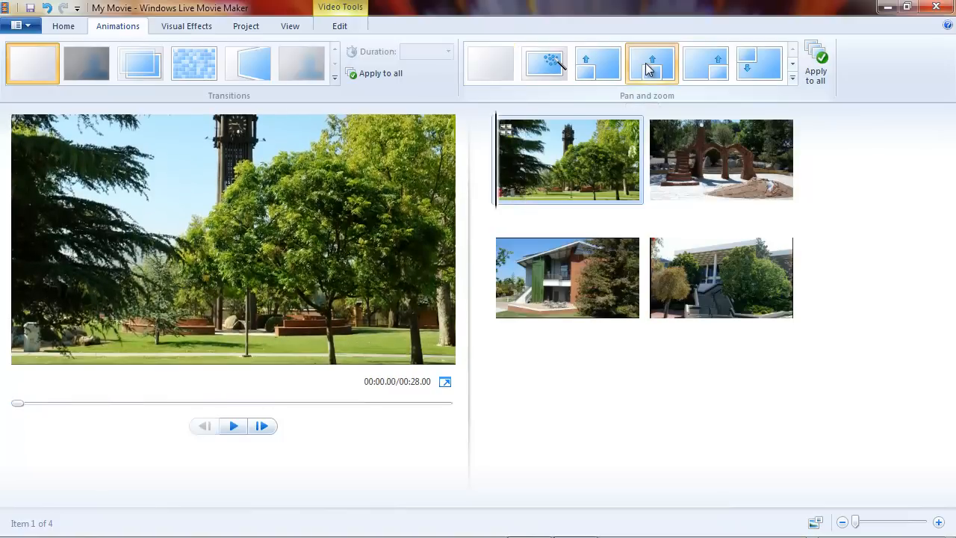
click(651, 63)
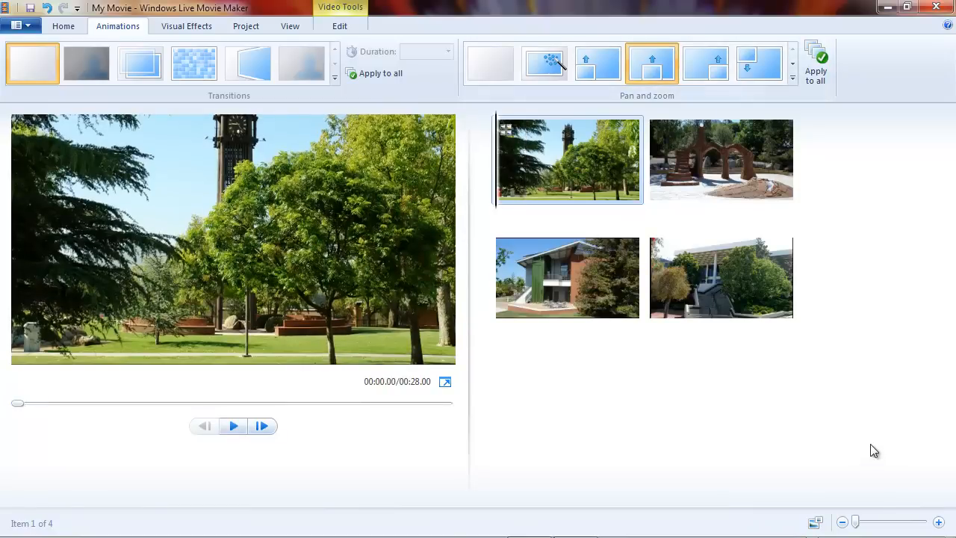
mouse_move(729, 458)
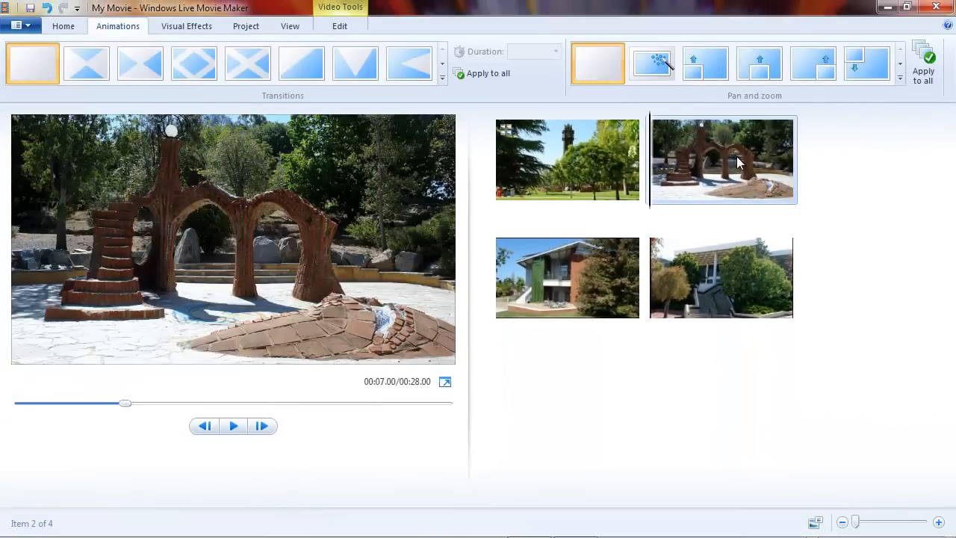
Apply a zoom-in effect to the sculpture photo and select the last building photo for its effect
click(899, 78)
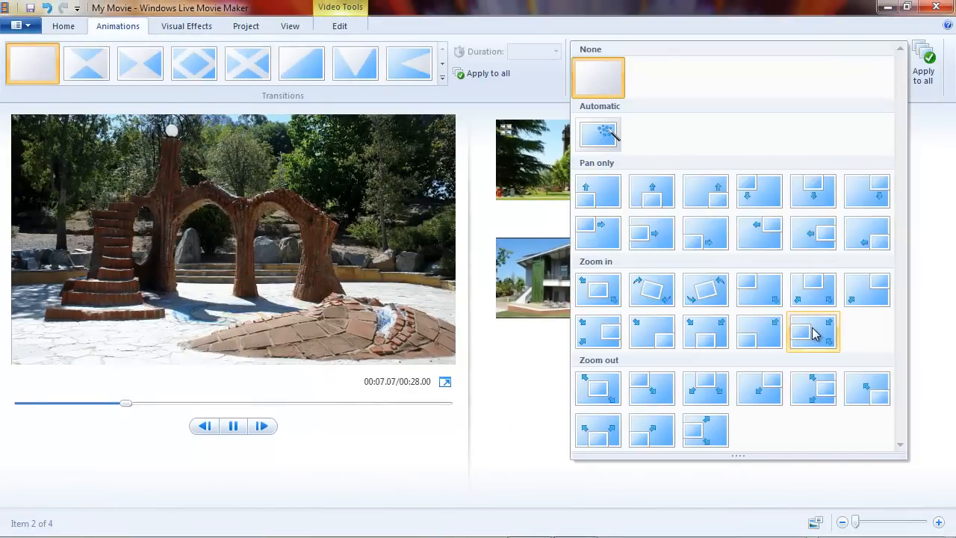
click(813, 332)
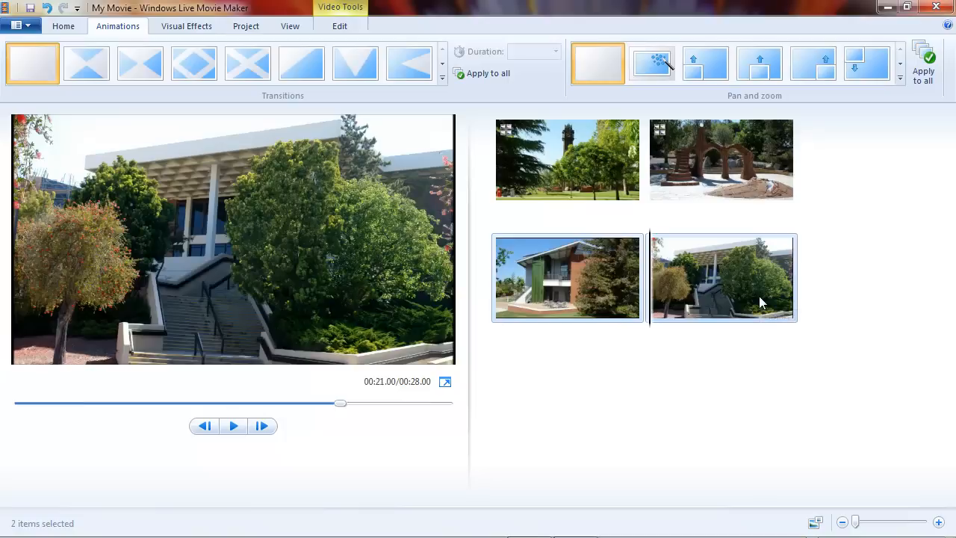
click(899, 78)
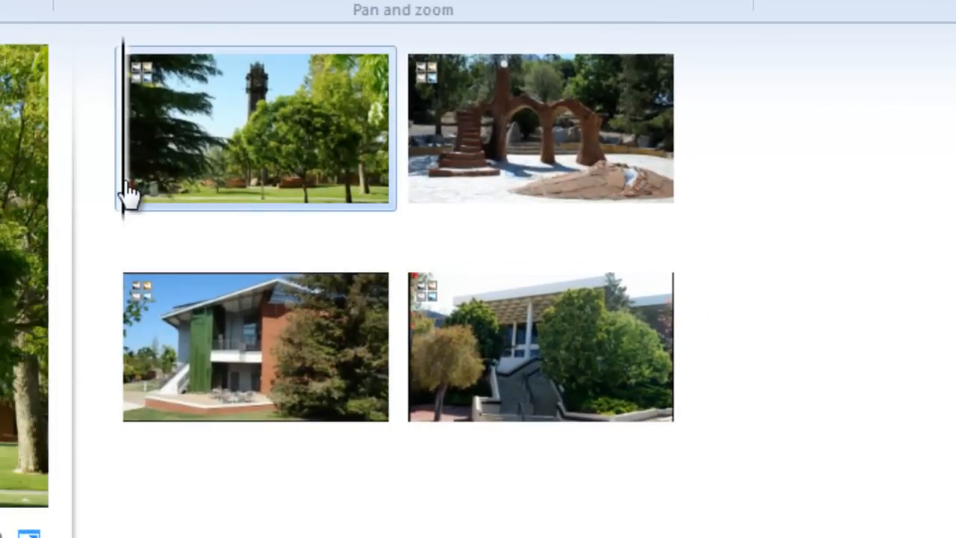
mouse_move(133, 197)
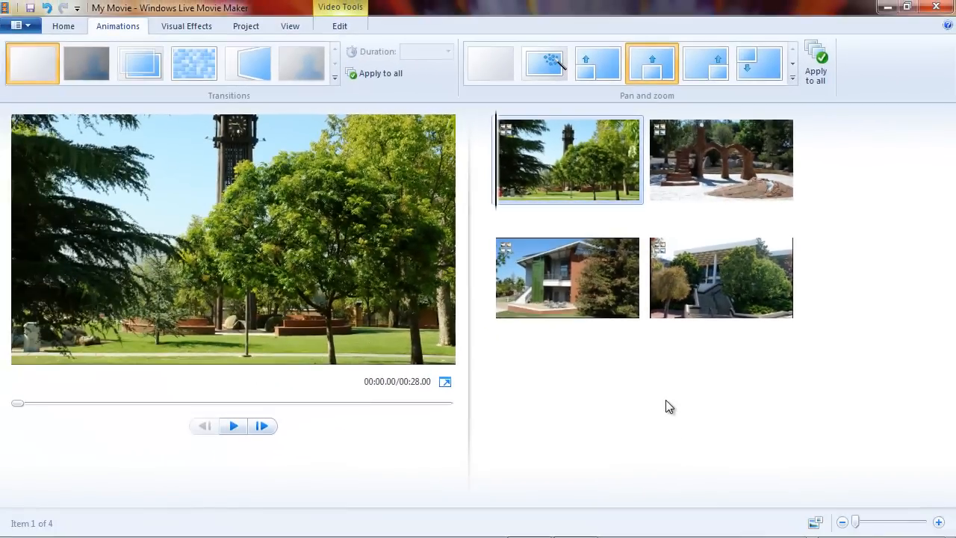
mouse_move(676, 421)
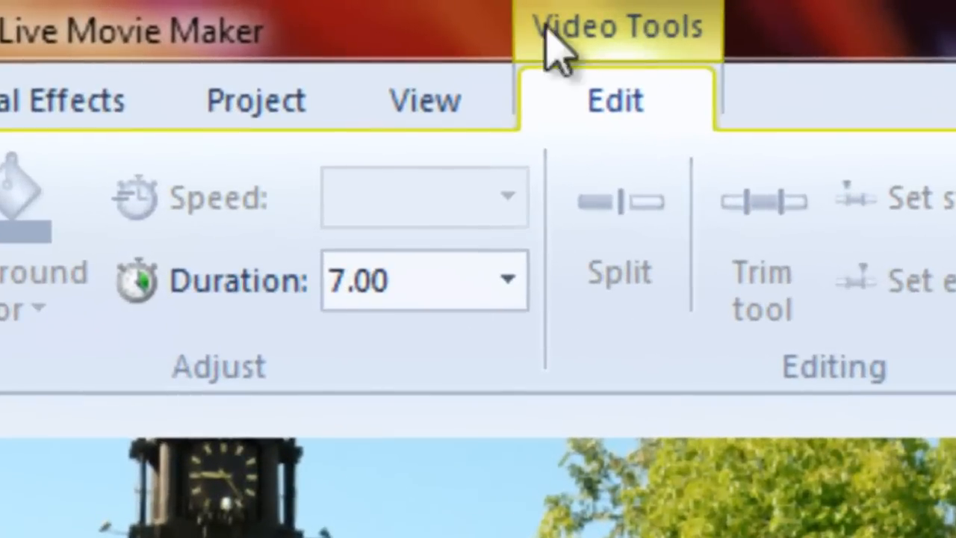
mouse_move(281, 366)
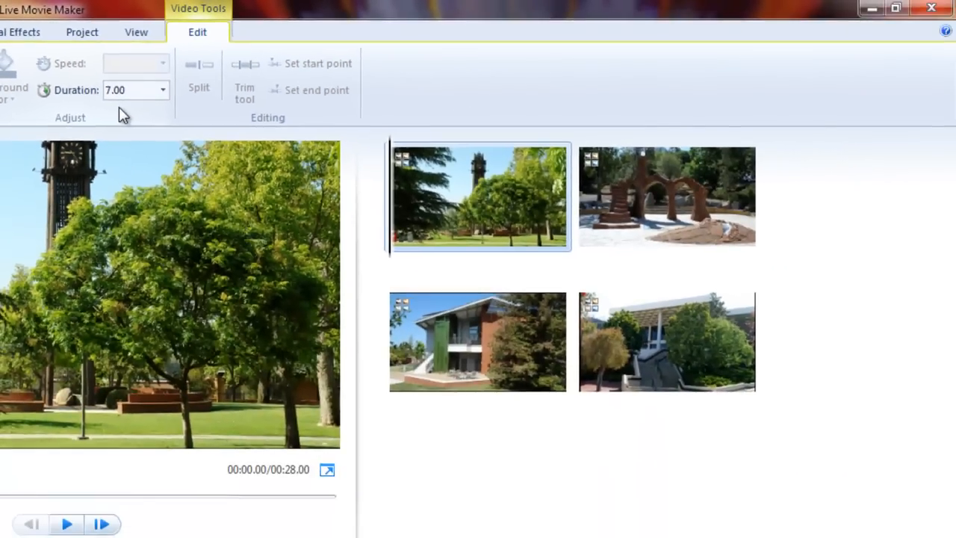
mouse_move(163, 89)
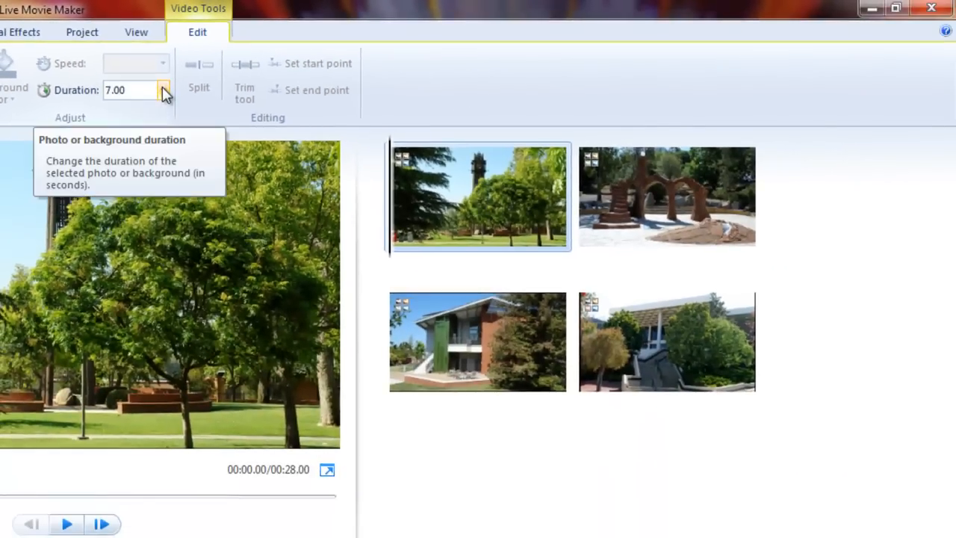
Show the Duration list for the clock tower photo, leaving it at 7.00 seconds
click(162, 90)
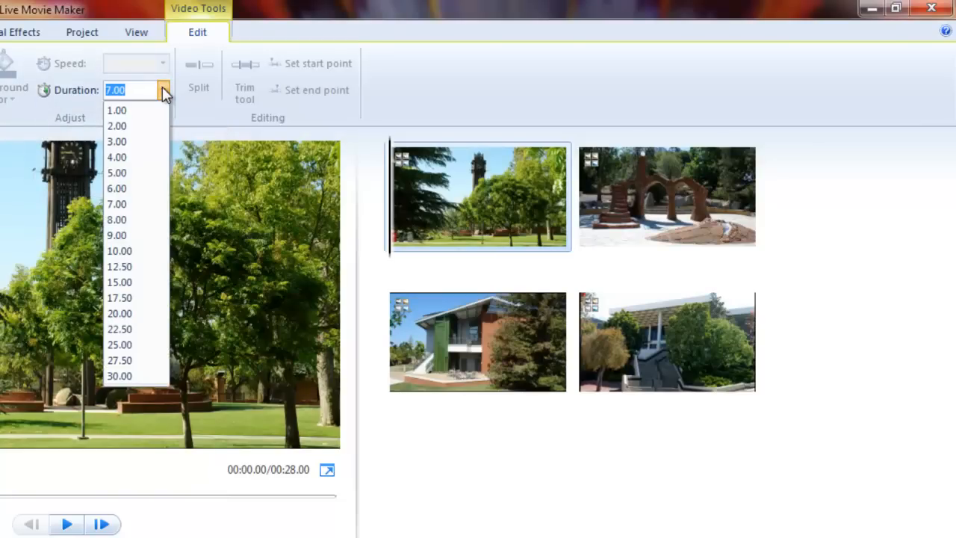
mouse_move(162, 108)
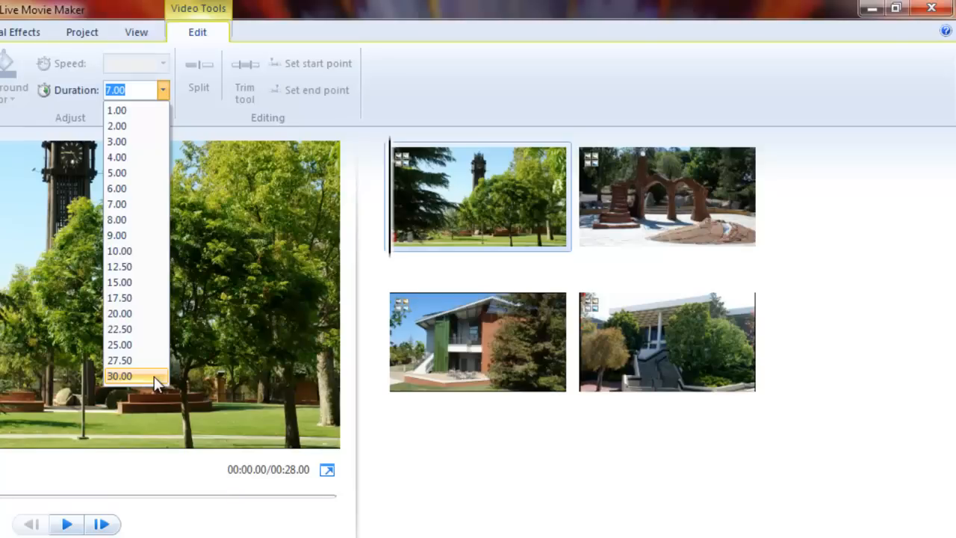
mouse_move(131, 111)
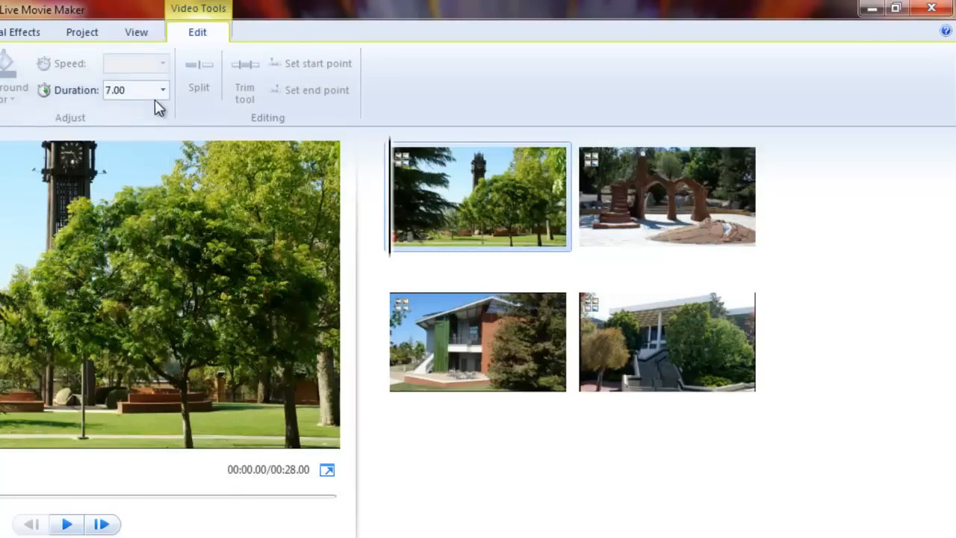
mouse_move(804, 123)
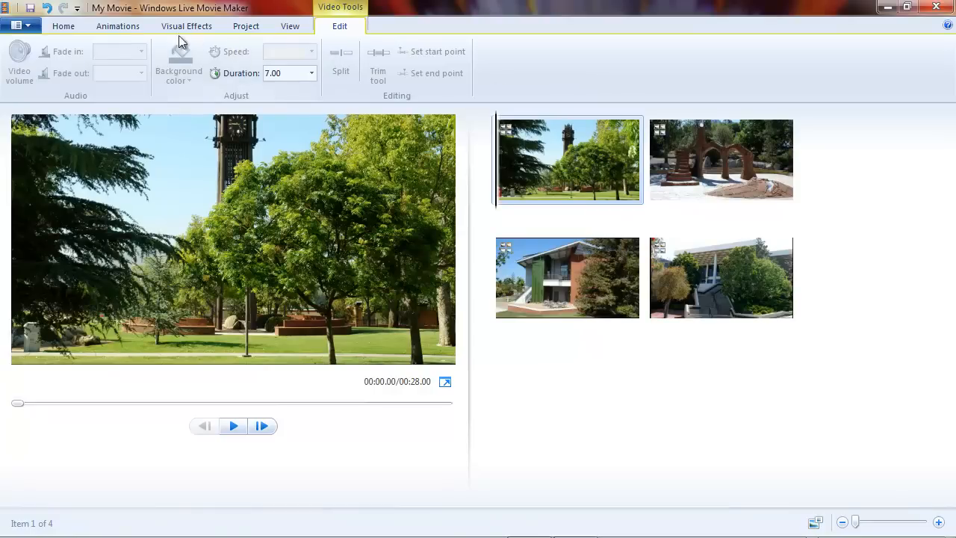
Set the clock tower photo's Pan and zoom to None, then select the sculpture photo
click(116, 25)
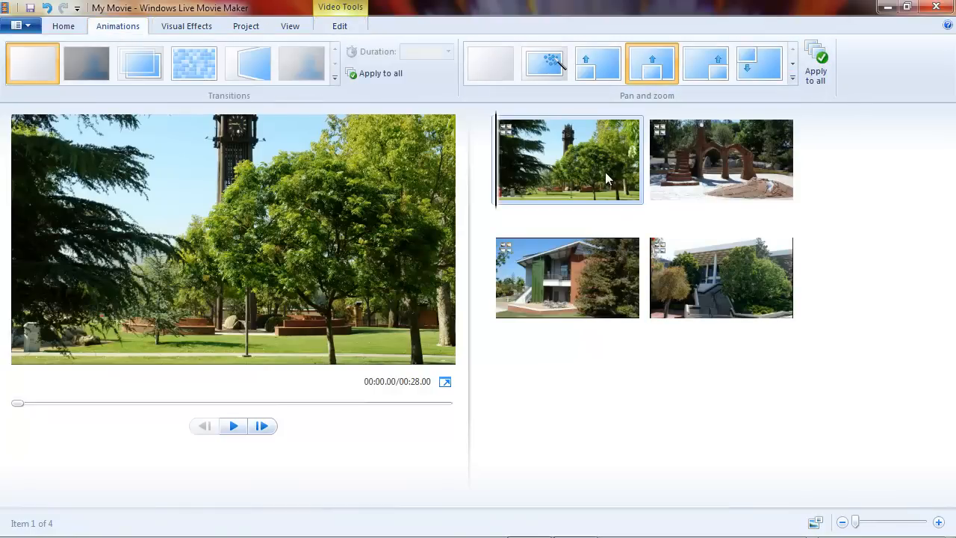
mouse_move(598, 183)
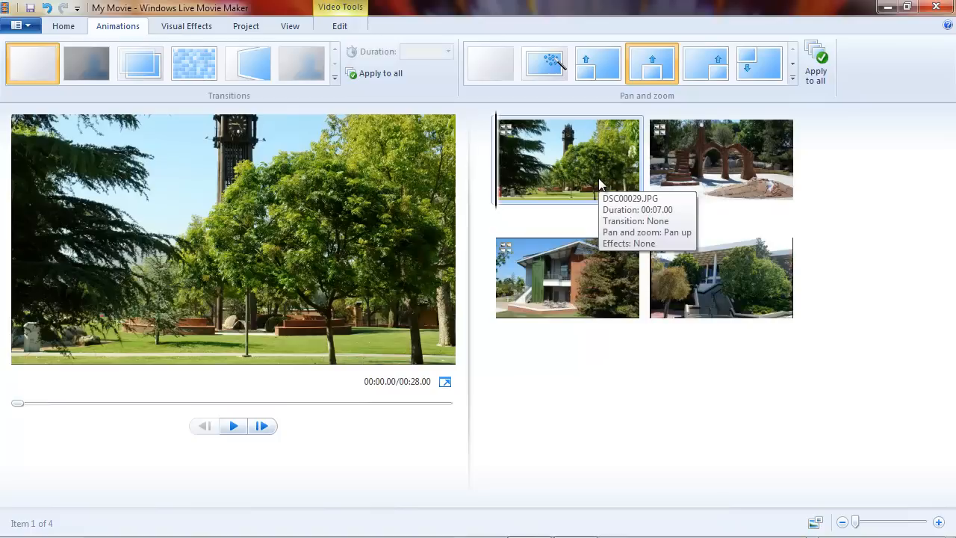
mouse_move(598, 176)
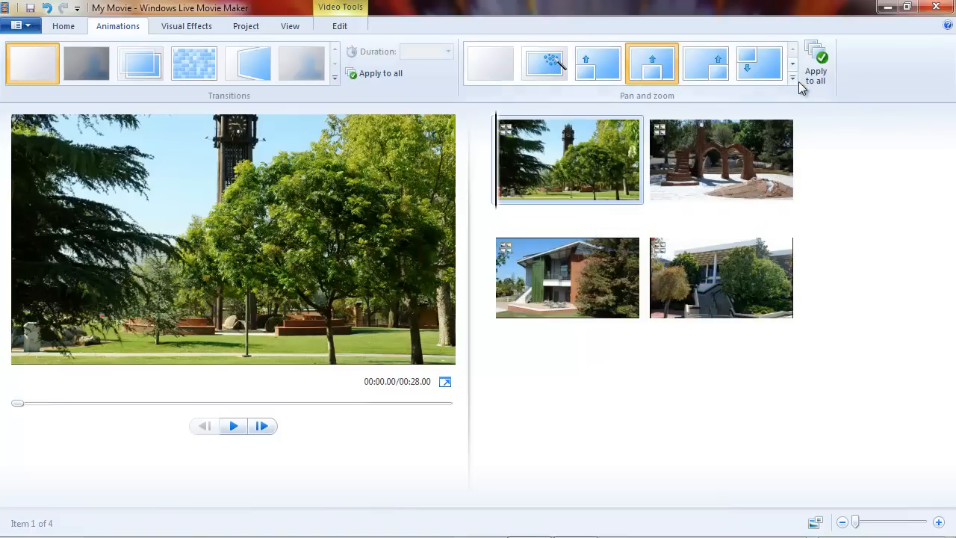
click(792, 78)
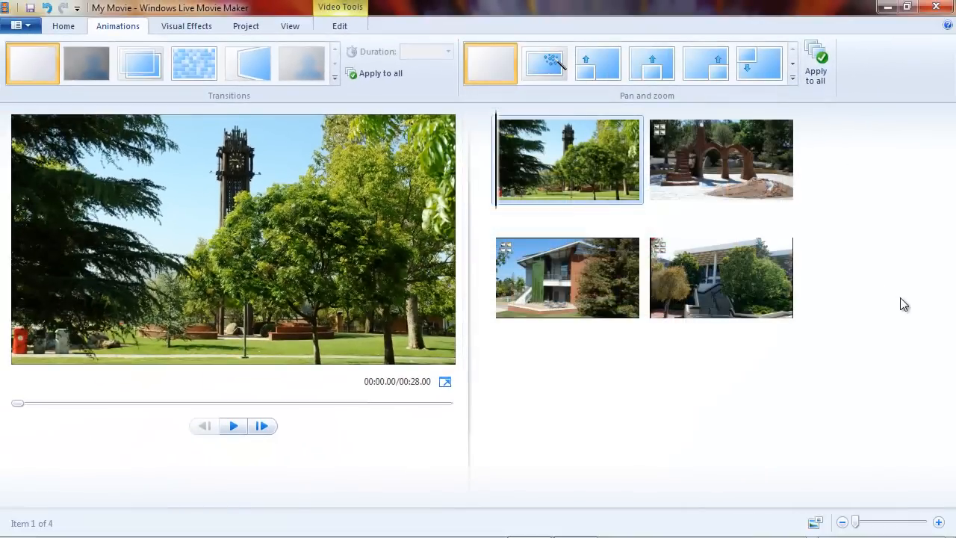
mouse_move(896, 275)
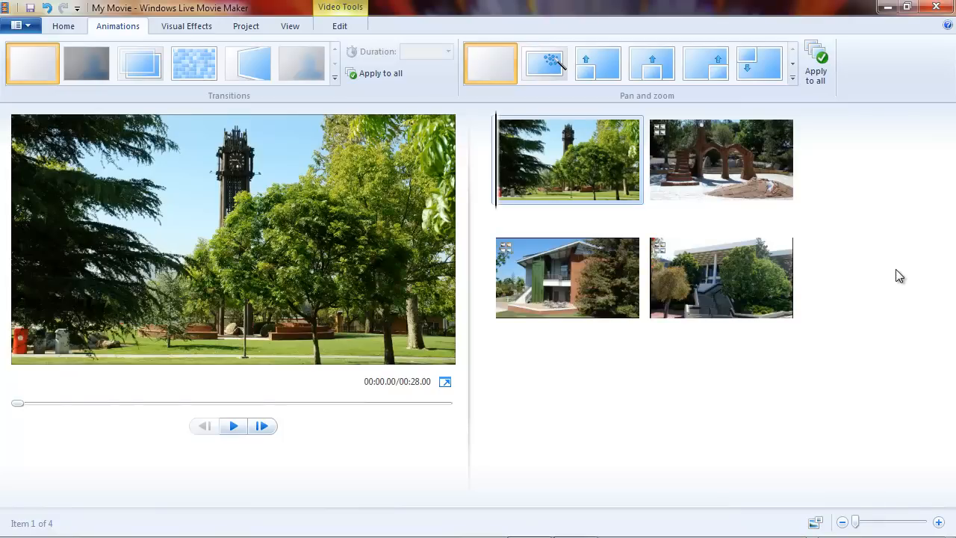
click(720, 159)
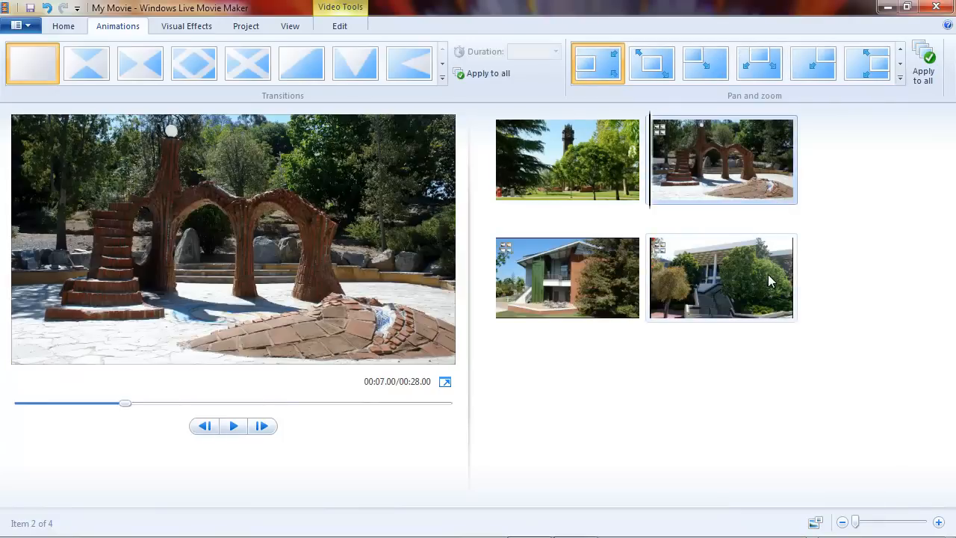